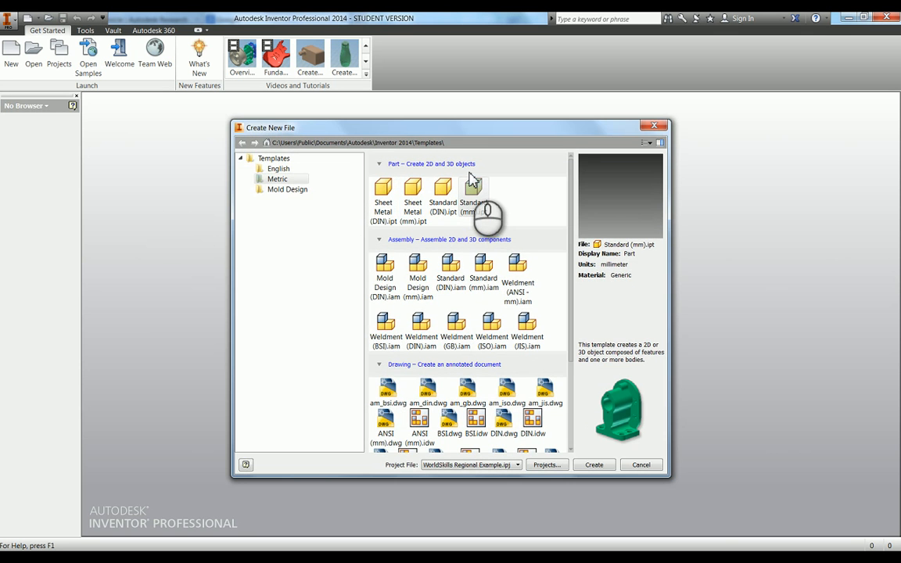
Create a Standard (mm) part and extrude a sketched circle into a solid cylinder
{"action": "left_click", "coordinate": [594, 465]}
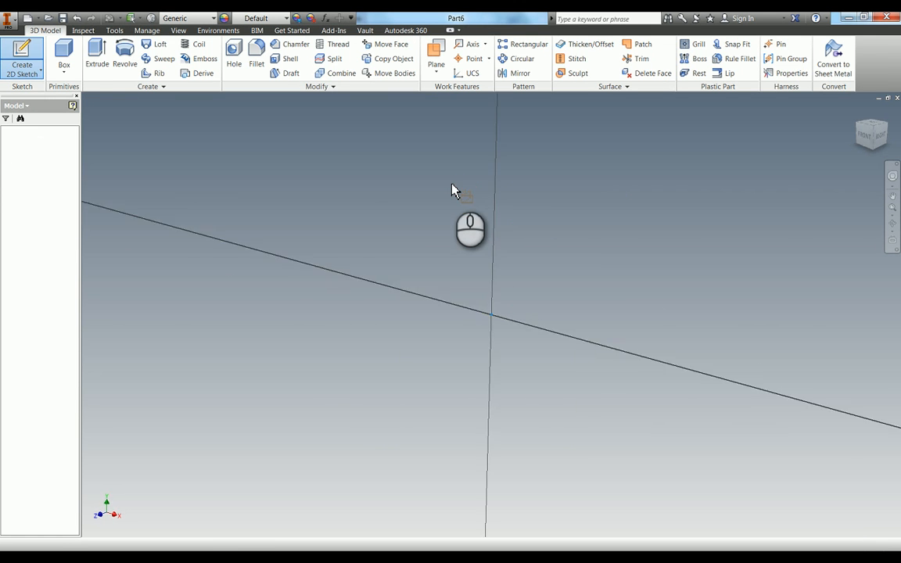
{"action": "left_click", "coordinate": [22, 58]}
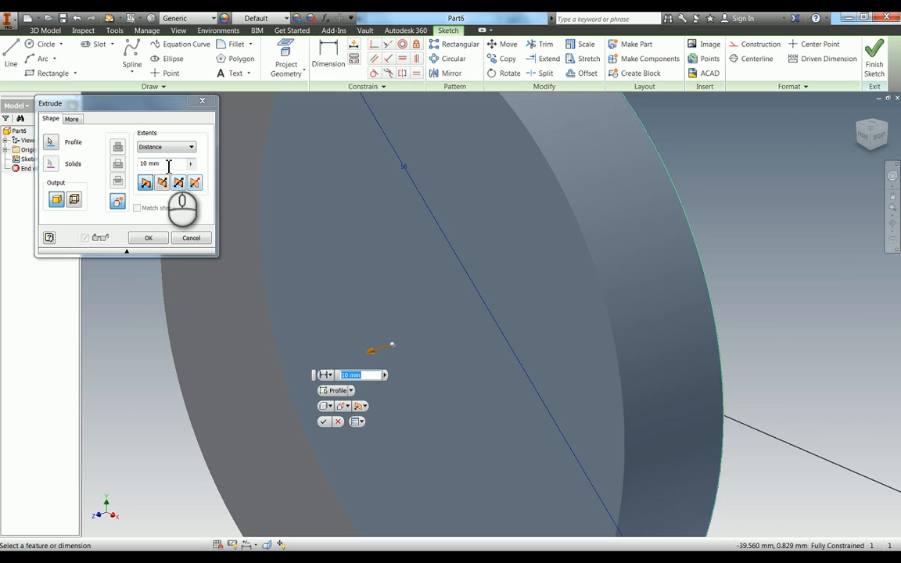
{"action": "left_click", "coordinate": [148, 238]}
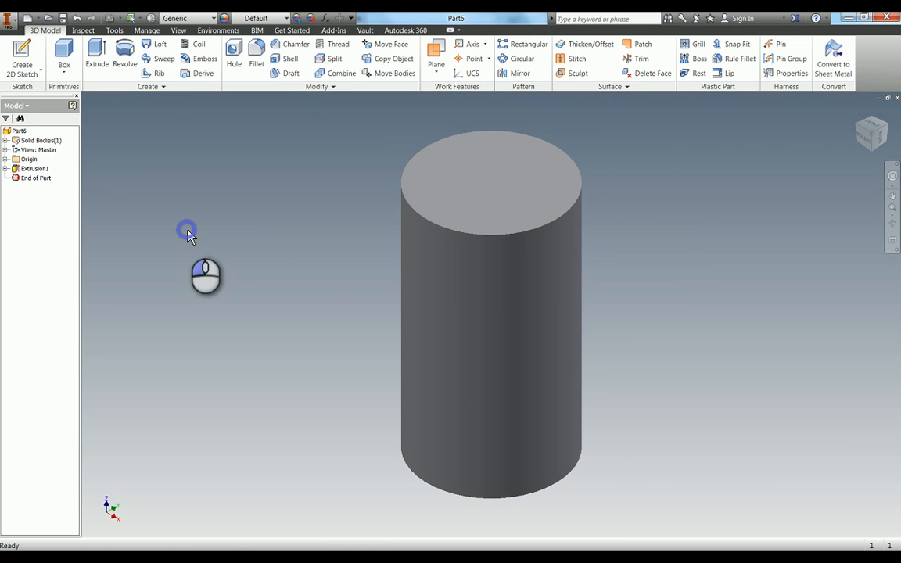
Apply a 4 mm chamfer to both circular end edges of the cylinder
{"action": "left_click", "coordinate": [295, 43]}
{"action": "type", "text": "4"}
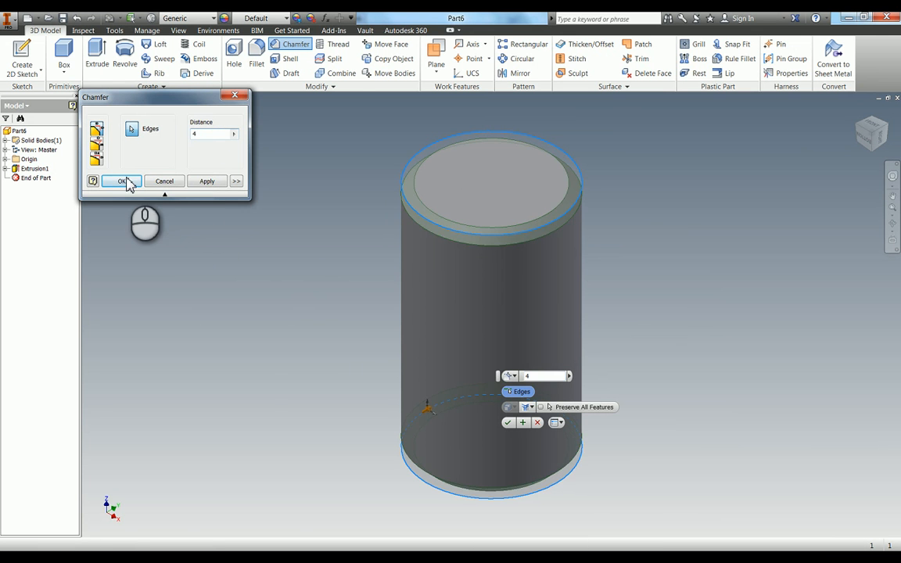
{"action": "left_click", "coordinate": [120, 180]}
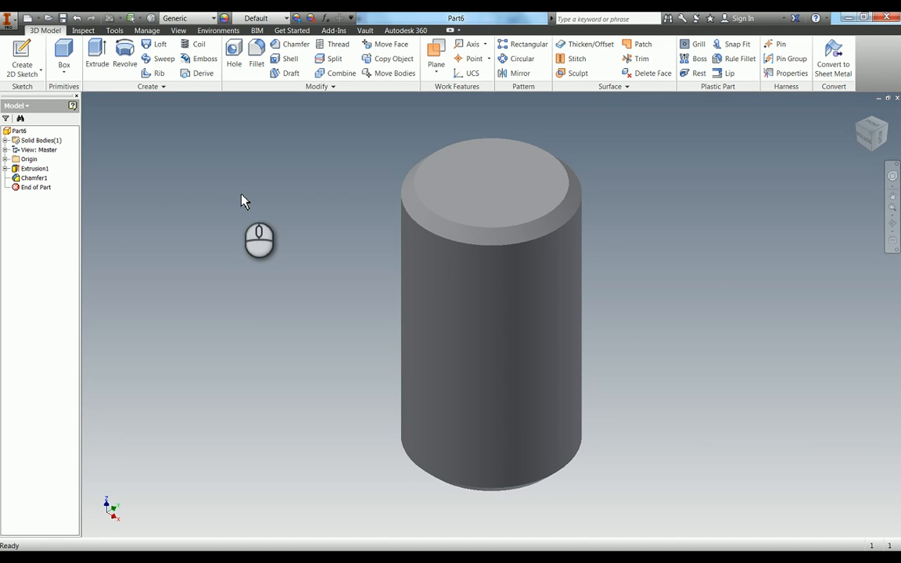
{"action": "mouse_move", "coordinate": [129, 458]}
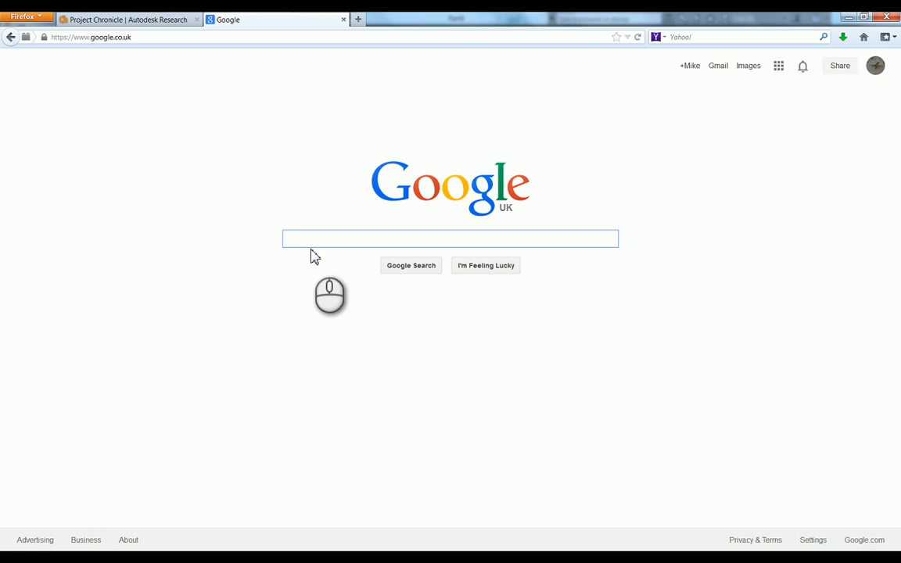
Search Google Images for 'coke can' and save the flat label image to Downloads
{"action": "type", "text": "coke can"}
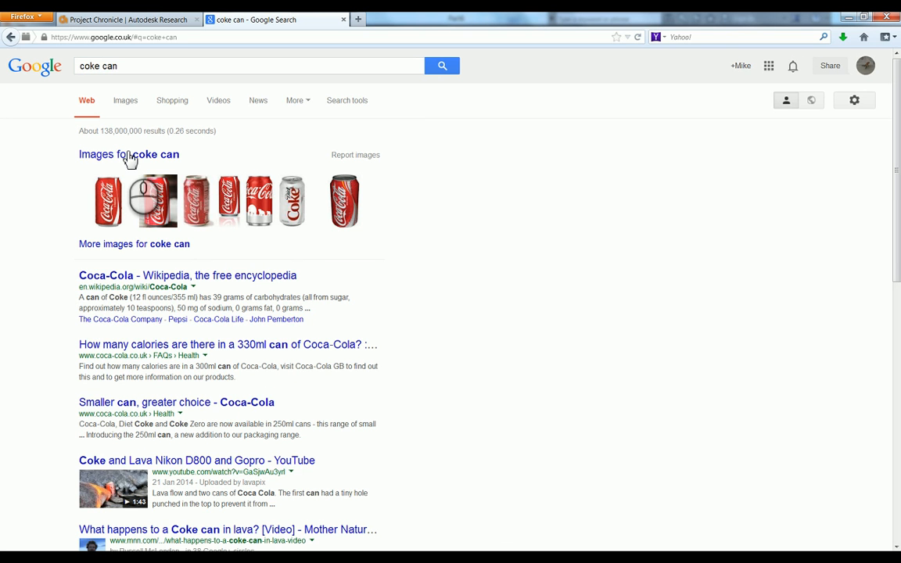
{"action": "left_click", "coordinate": [128, 155]}
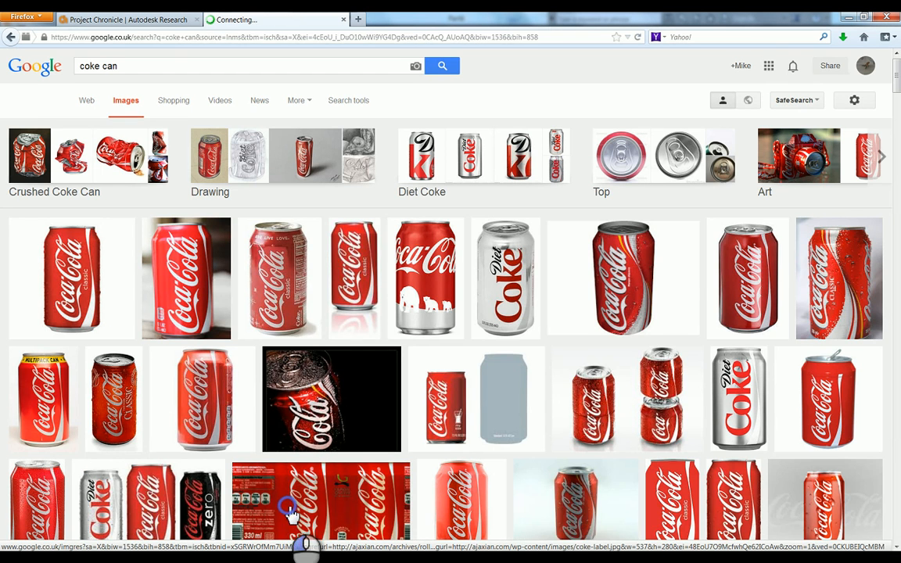
{"action": "left_click", "coordinate": [321, 505]}
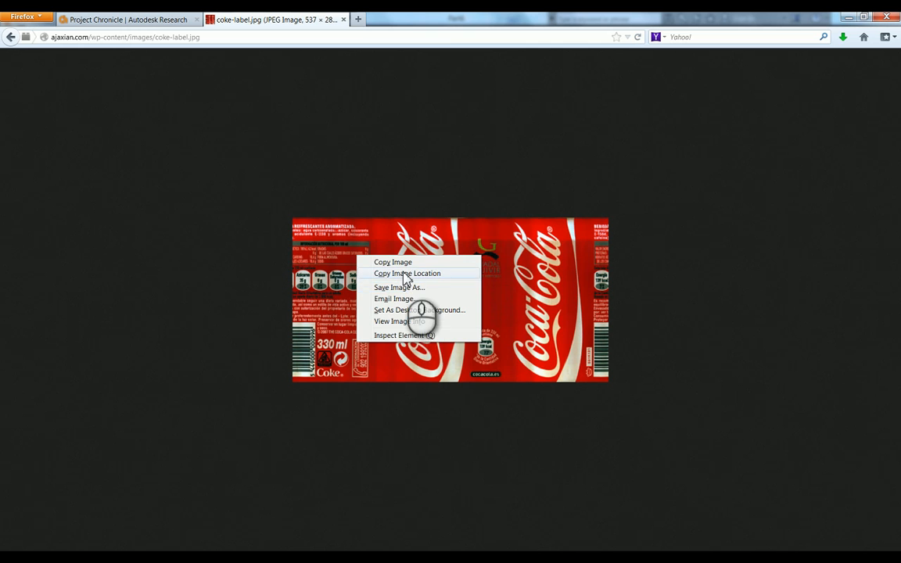
{"action": "left_click", "coordinate": [399, 287]}
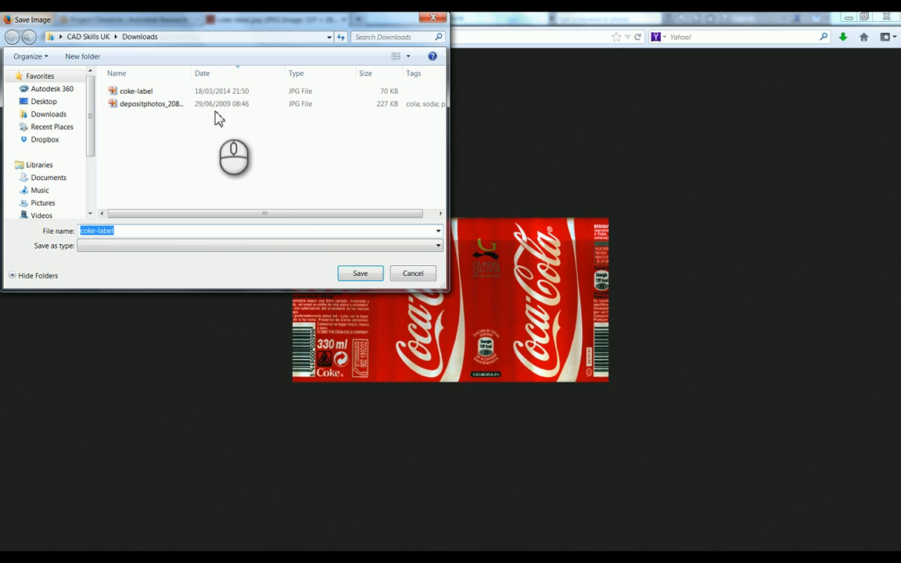
{"action": "left_click", "coordinate": [137, 91]}
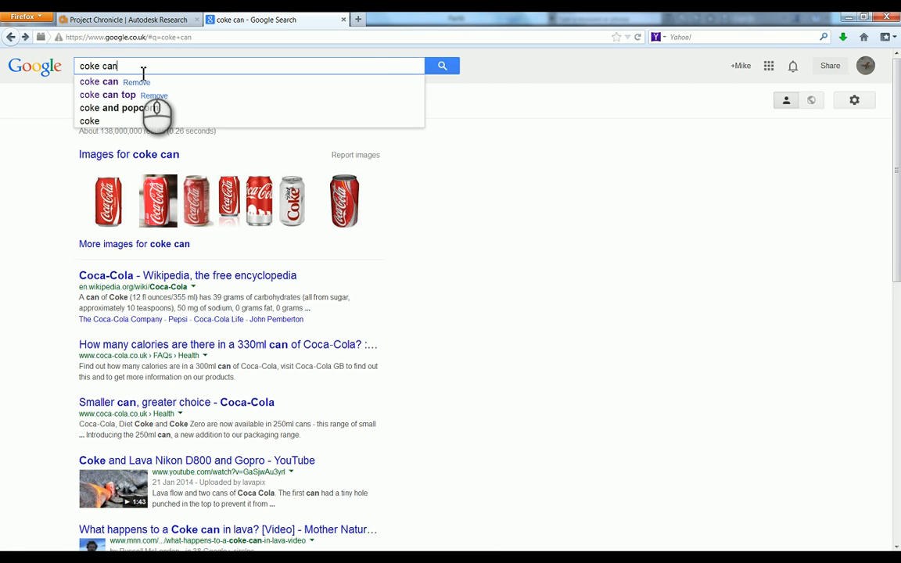
Save the full-size 'coke can top' image to Downloads, replacing the existing file
{"action": "left_click", "coordinate": [109, 94]}
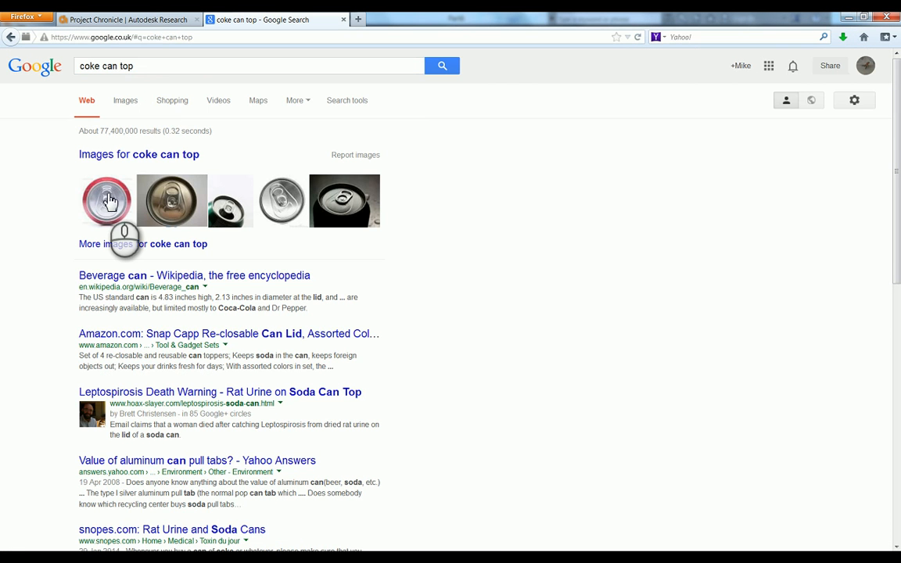
{"action": "left_click", "coordinate": [107, 200]}
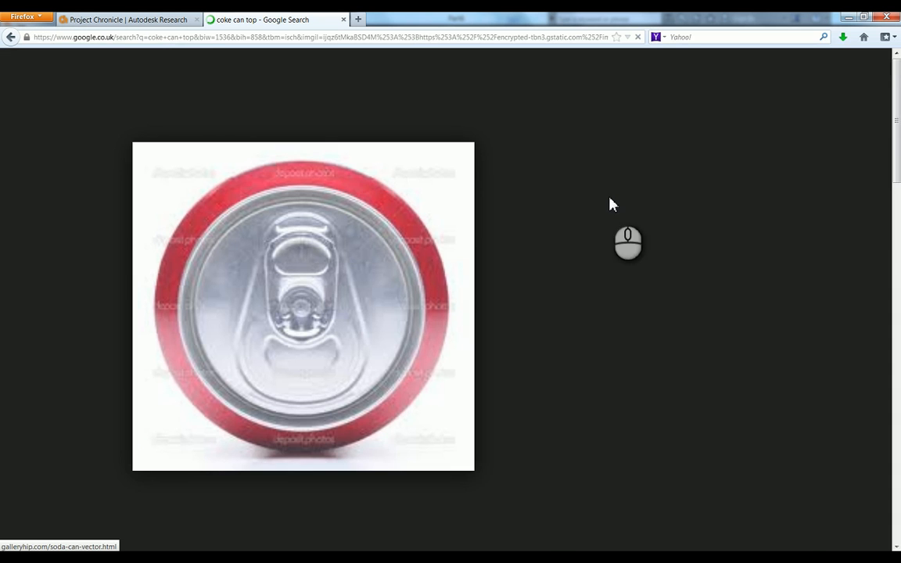
{"action": "left_click", "coordinate": [302, 307]}
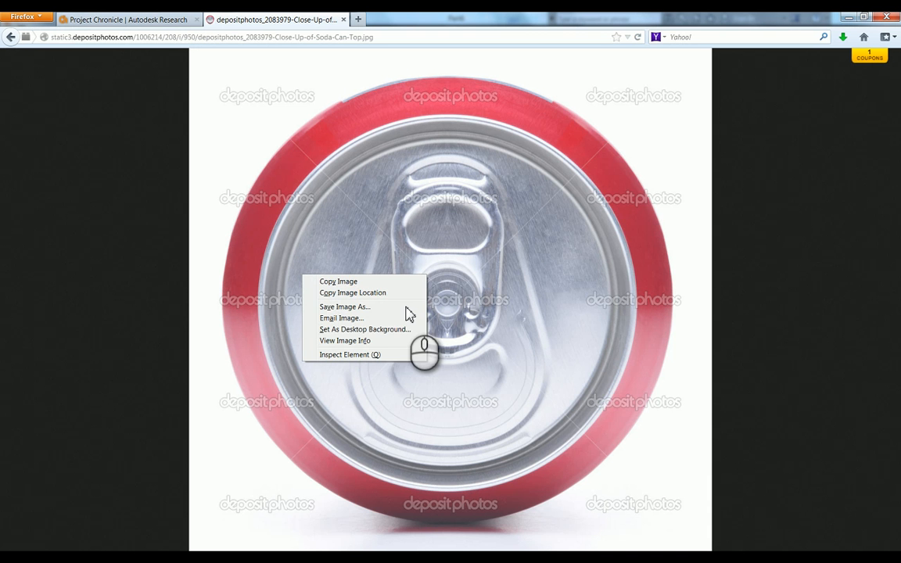
{"action": "left_click", "coordinate": [344, 306]}
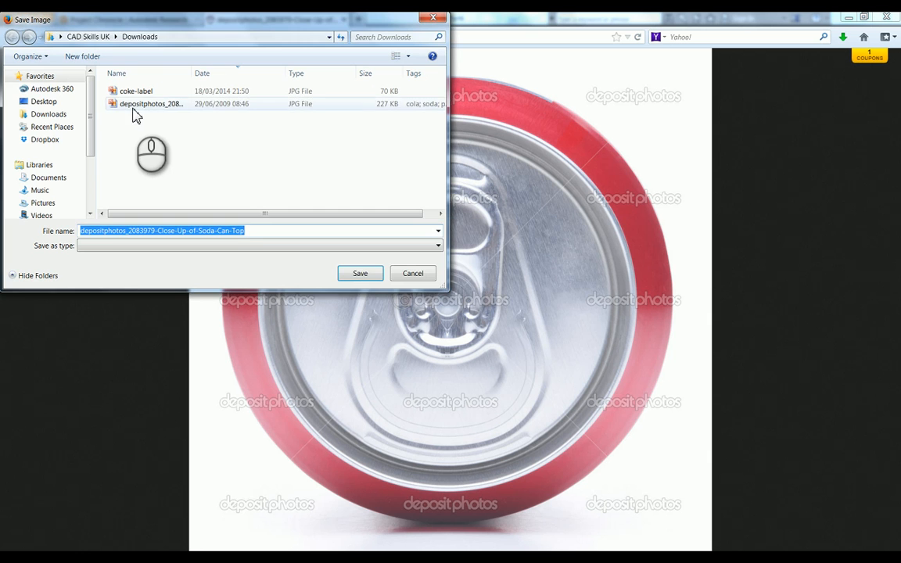
{"action": "left_click", "coordinate": [360, 273]}
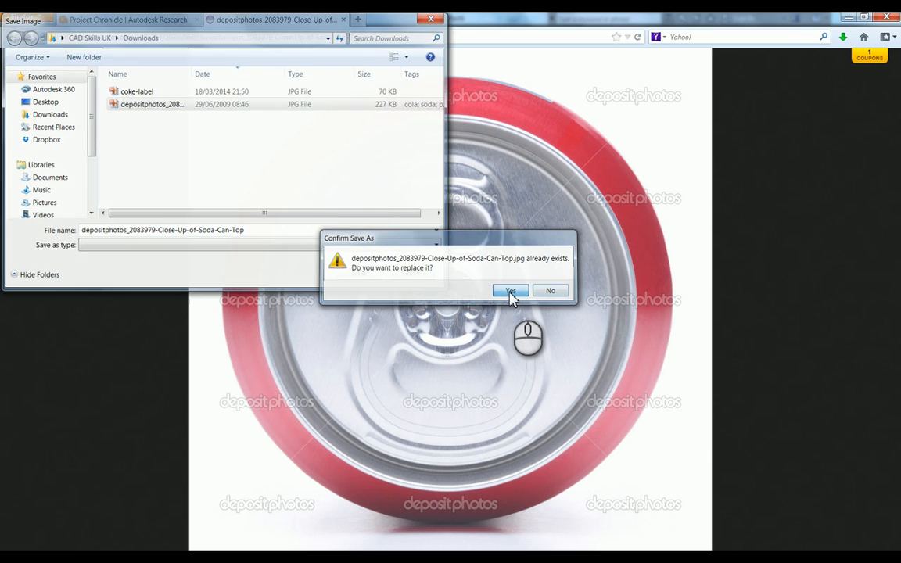
{"action": "left_click", "coordinate": [510, 290]}
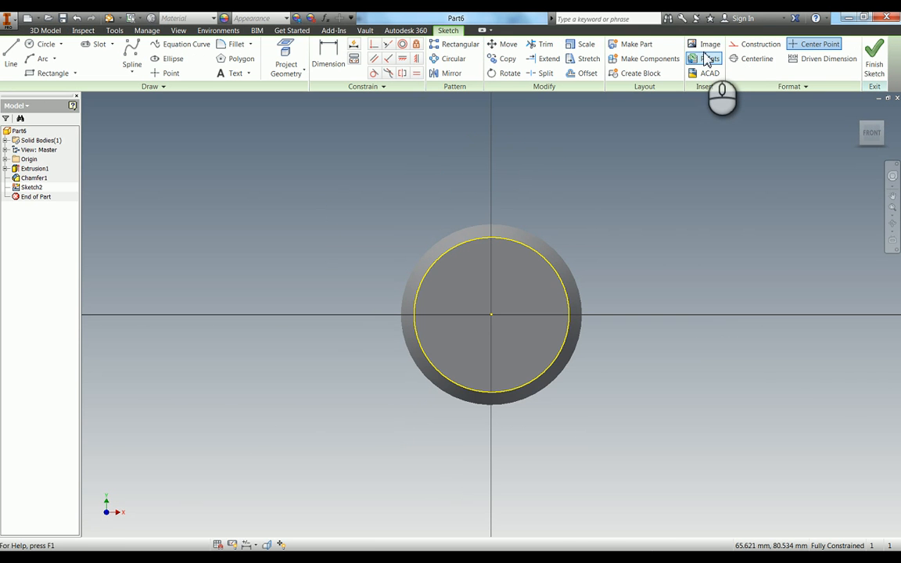
Insert the Close-Up-of-Soda-Can-Top JPG from Downloads into the top-face sketch
{"action": "left_click", "coordinate": [709, 44]}
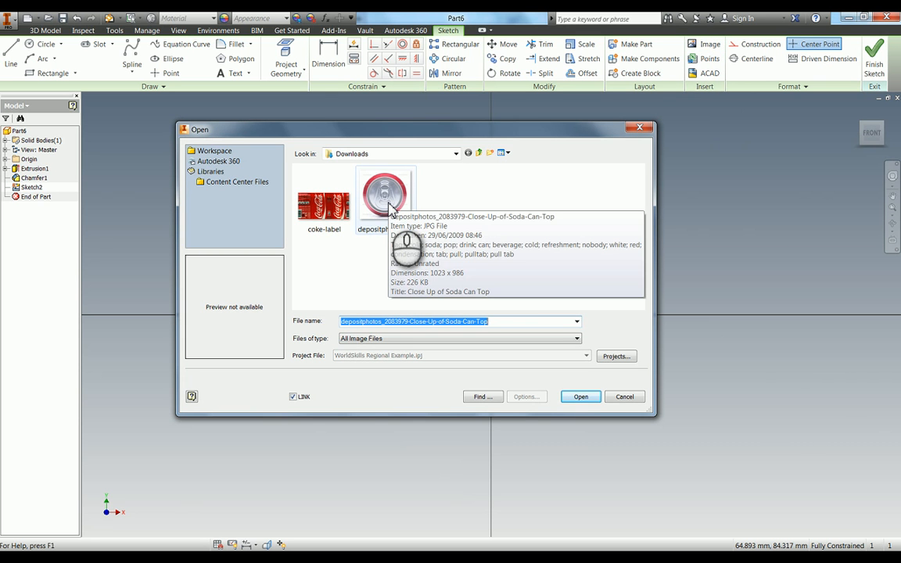
{"action": "mouse_move", "coordinate": [384, 196]}
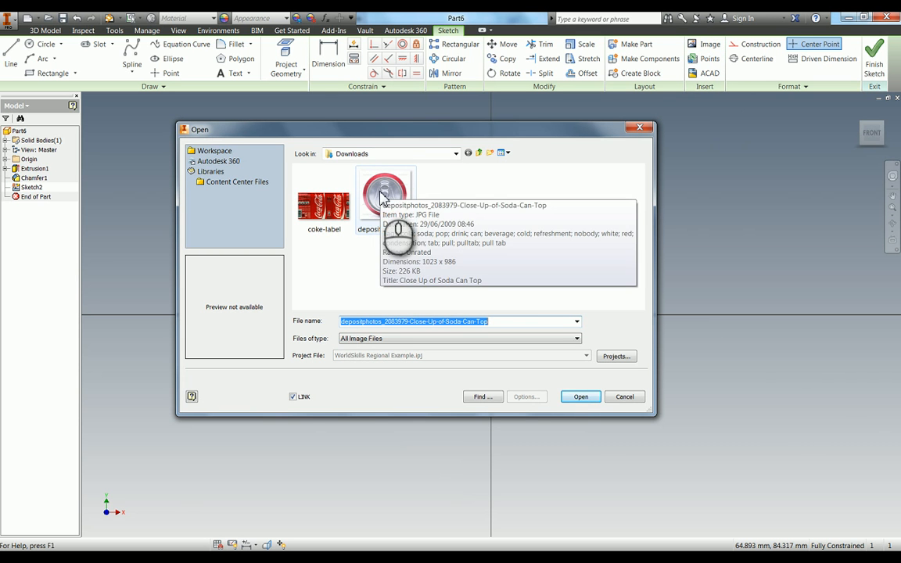
{"action": "left_click", "coordinate": [581, 397]}
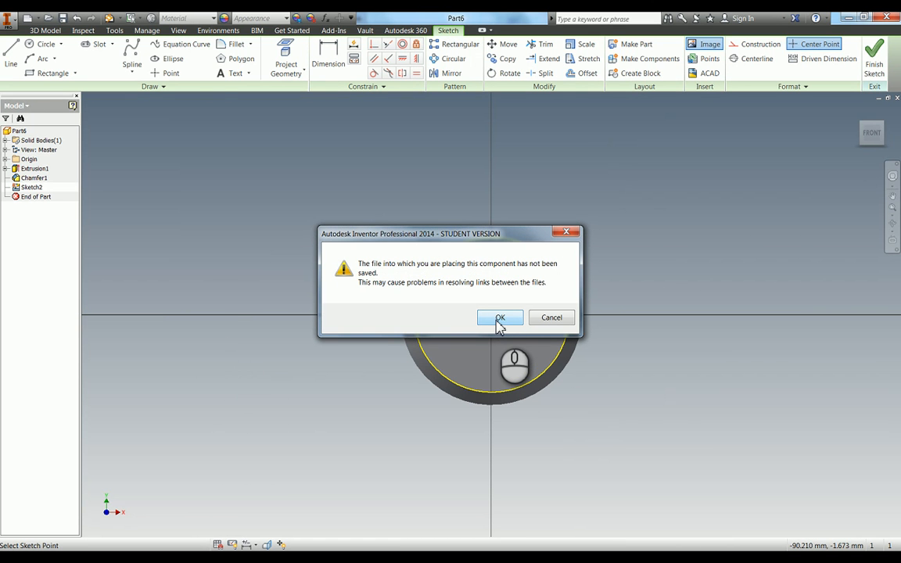
{"action": "left_click", "coordinate": [500, 317]}
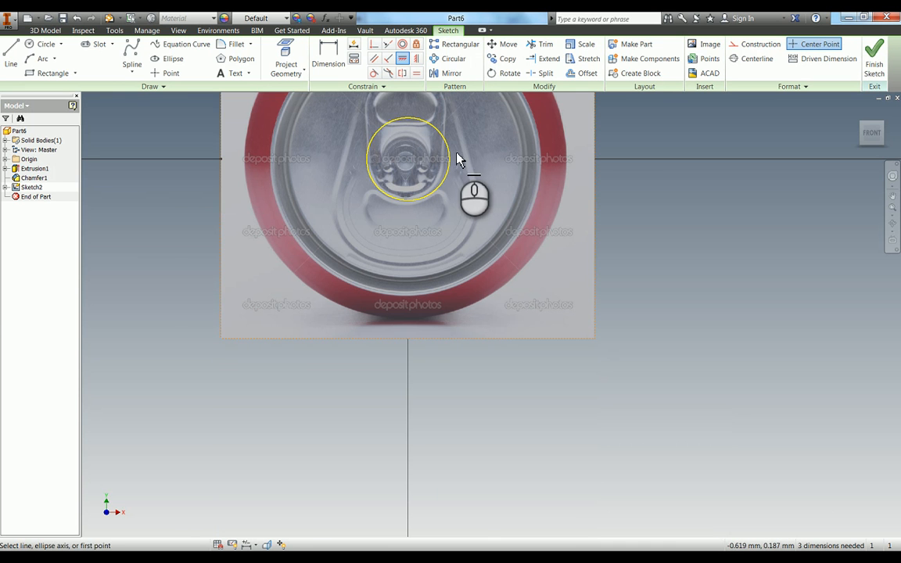
Align the can-top photo with the top-face circle and finish the sketch
{"action": "left_click", "coordinate": [285, 59]}
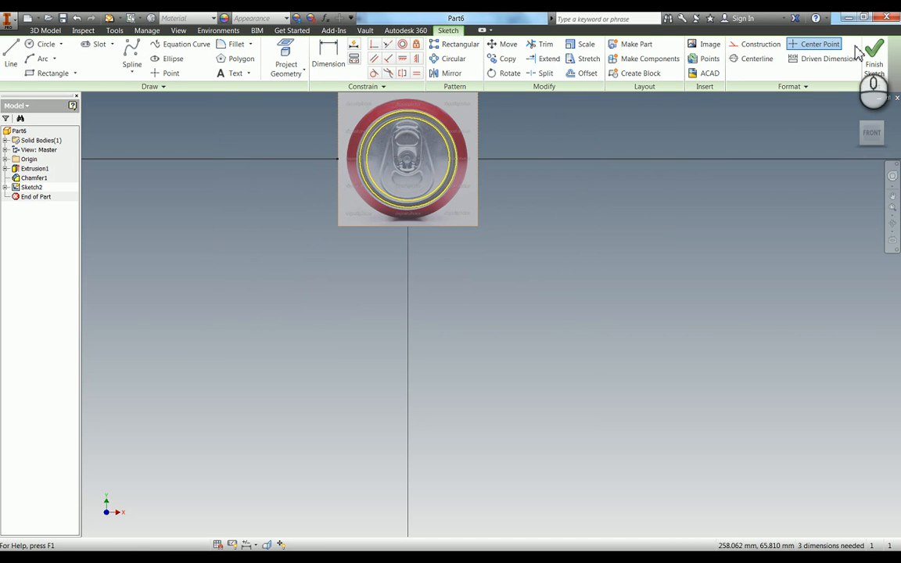
{"action": "left_click", "coordinate": [874, 50]}
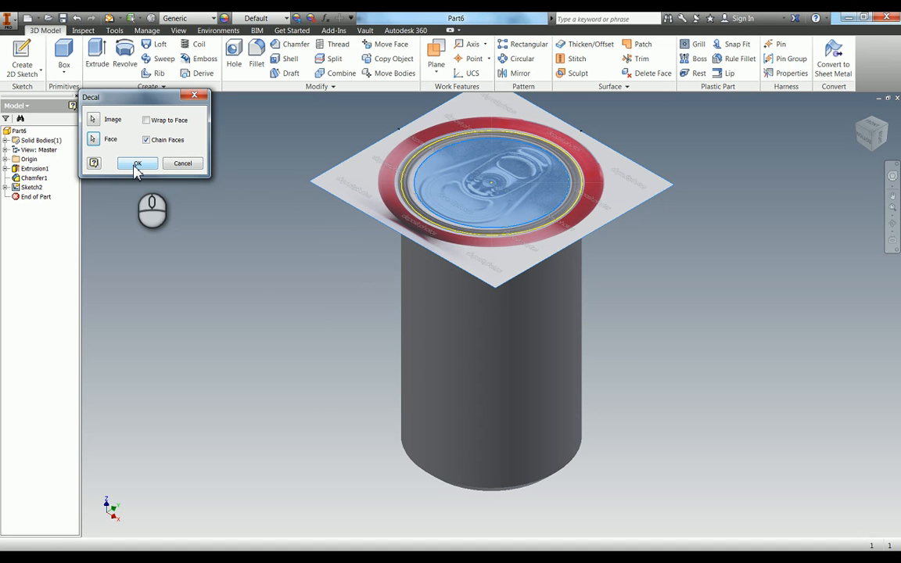
{"action": "mouse_move", "coordinate": [376, 160]}
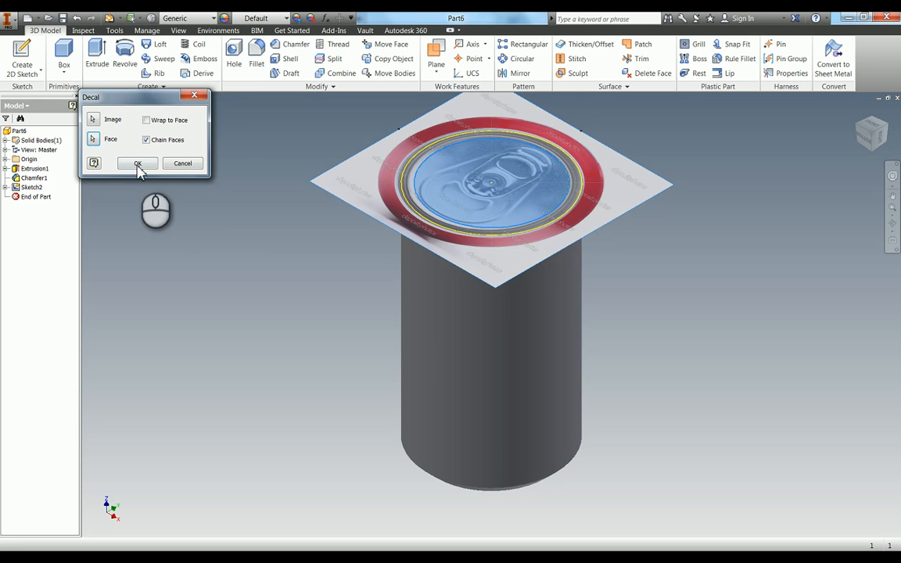
Apply the can-top photo as a decal on the cylinder's top face
{"action": "left_click", "coordinate": [137, 162]}
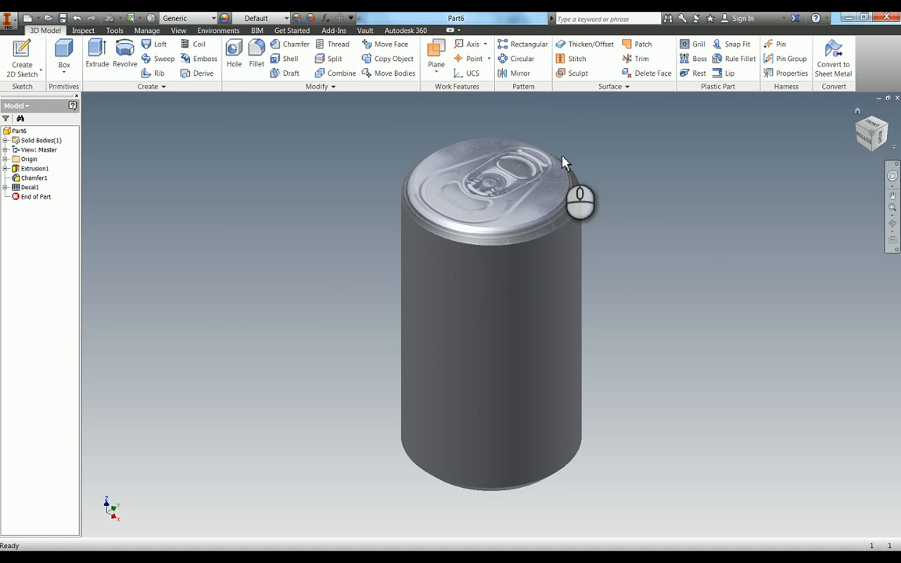
{"action": "mouse_move", "coordinate": [92, 171]}
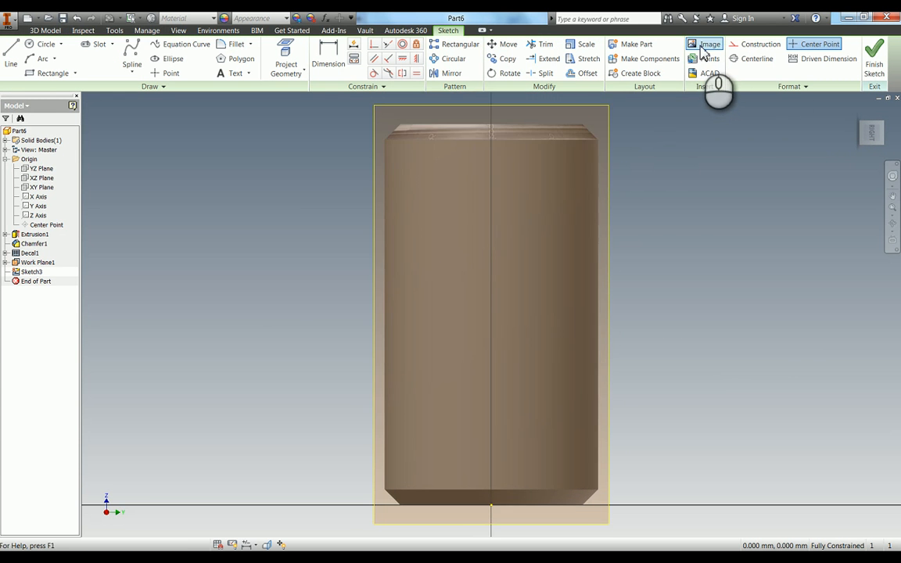
Insert the coke-label image into the side work-plane sketch, dismissing the warning
{"action": "left_click", "coordinate": [710, 44]}
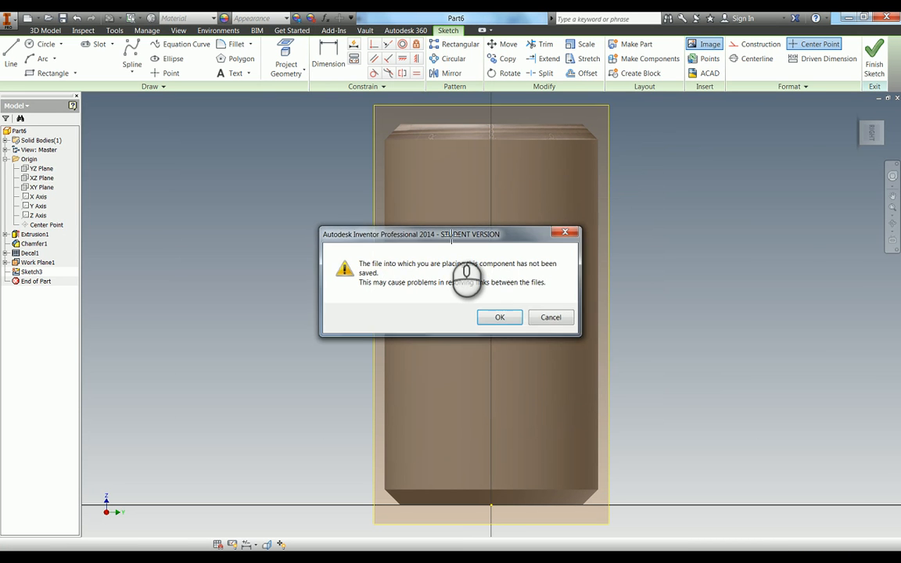
{"action": "left_click", "coordinate": [500, 317]}
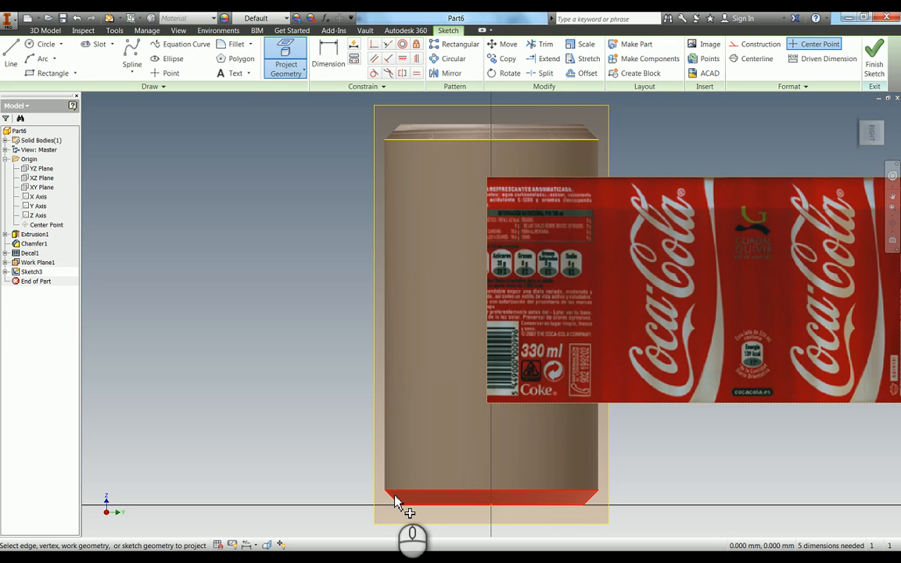
{"action": "mouse_move", "coordinate": [395, 130]}
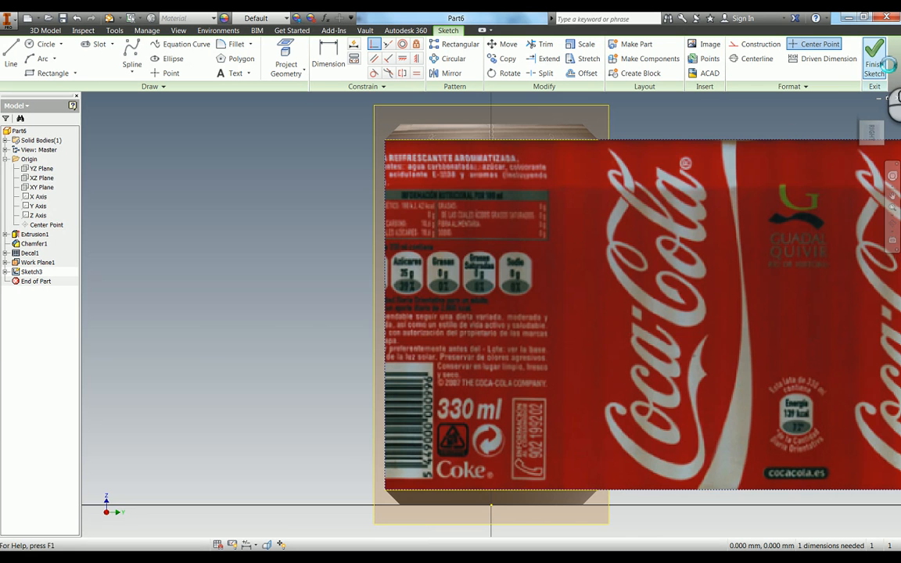
Apply the label as a decal on the side face with Wrap to Face
{"action": "left_click", "coordinate": [873, 58]}
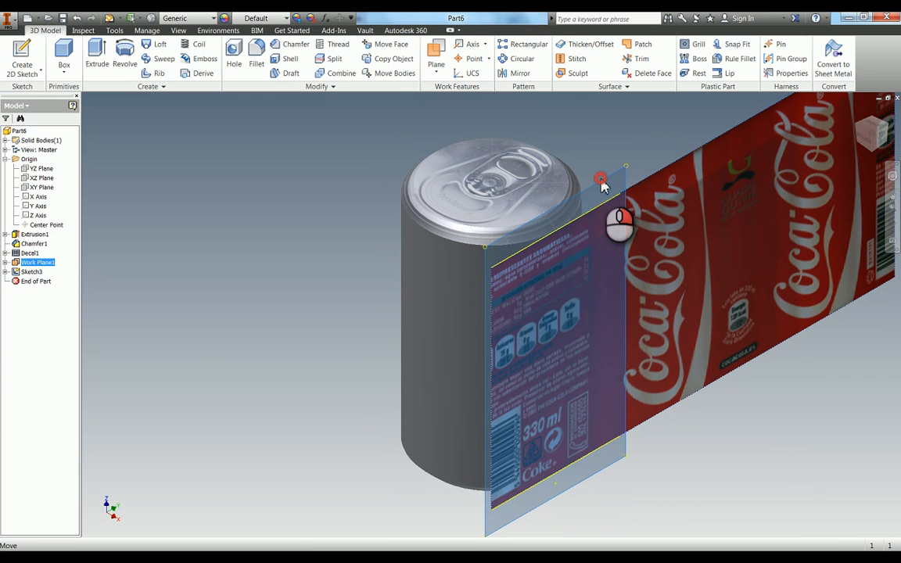
{"action": "right_click", "coordinate": [601, 180]}
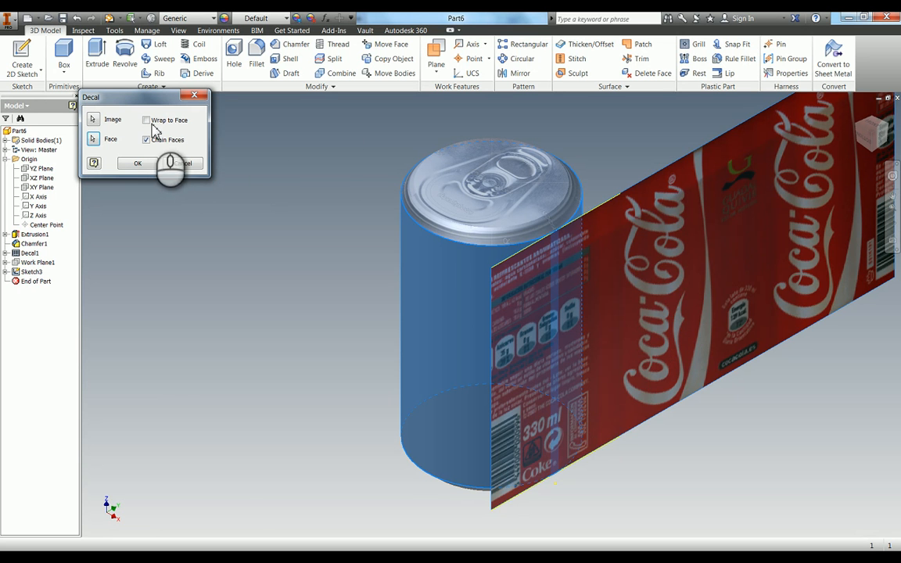
{"action": "left_click", "coordinate": [136, 163]}
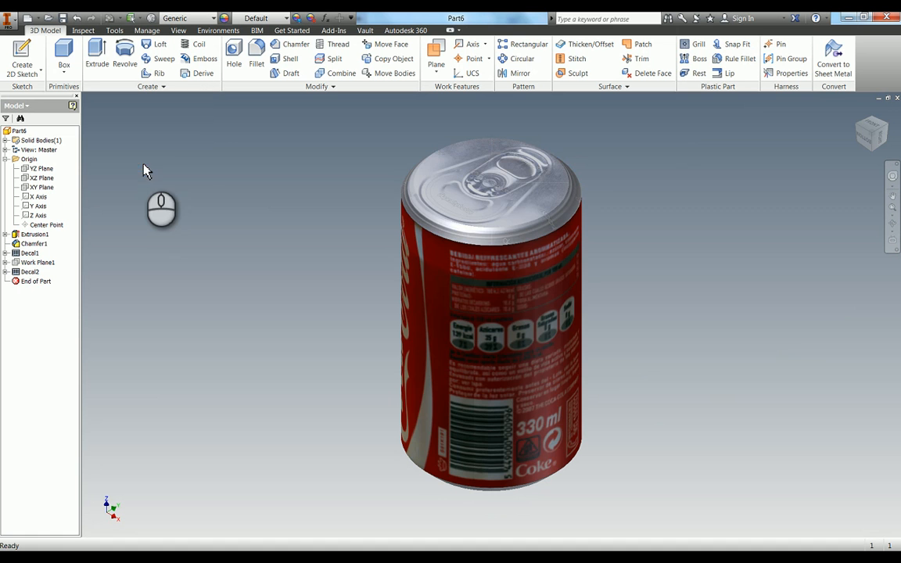